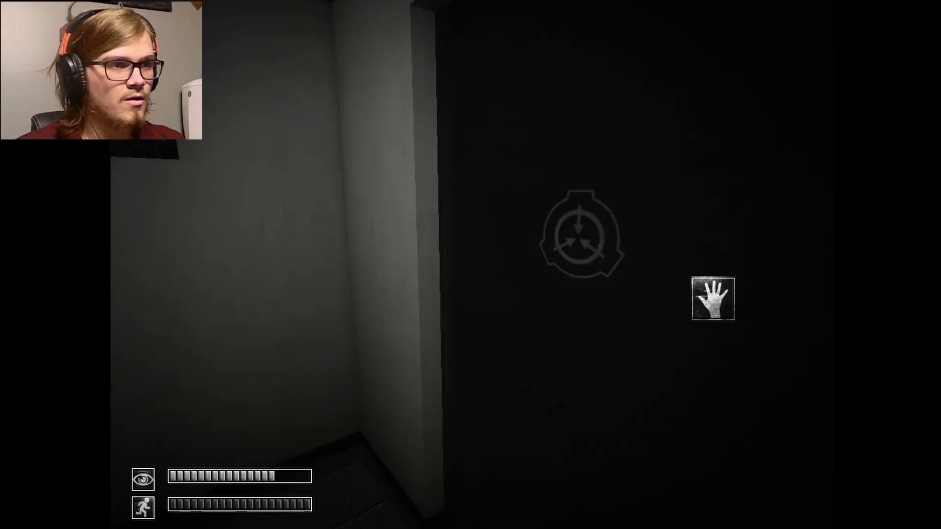
# Remove the gas mask in the inventory, then try the Light Testing Chamber 2B door scanner, which needs a keycard.
pyautogui.press('tab')
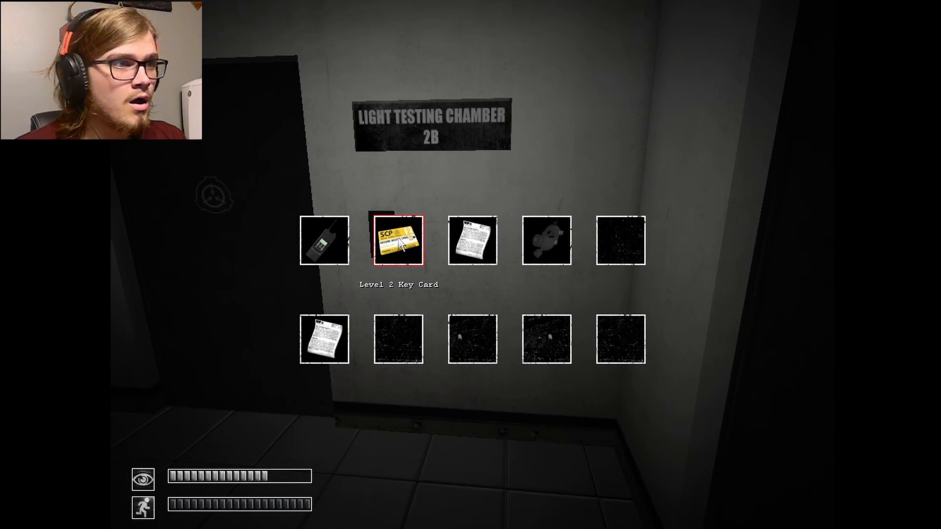
pyautogui.moveTo(472, 241)
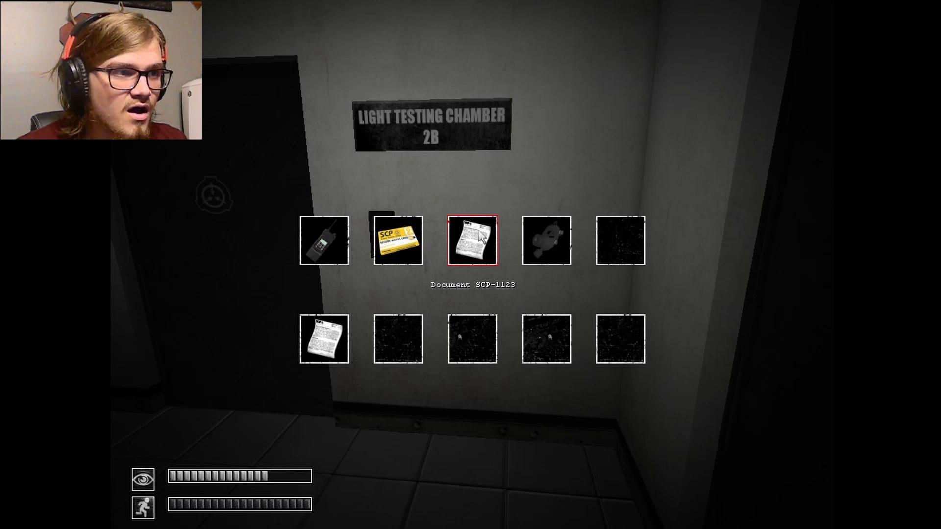
pyautogui.click(470, 241)
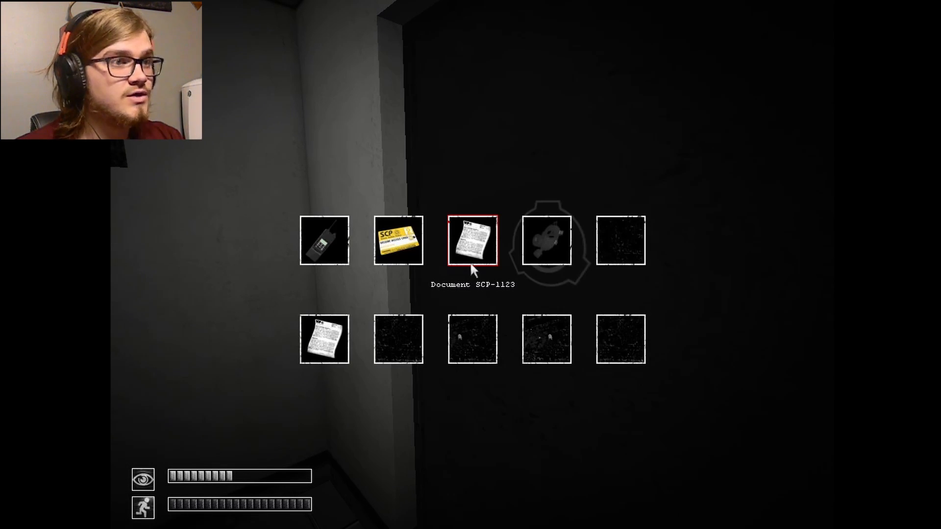
pyautogui.click(546, 240)
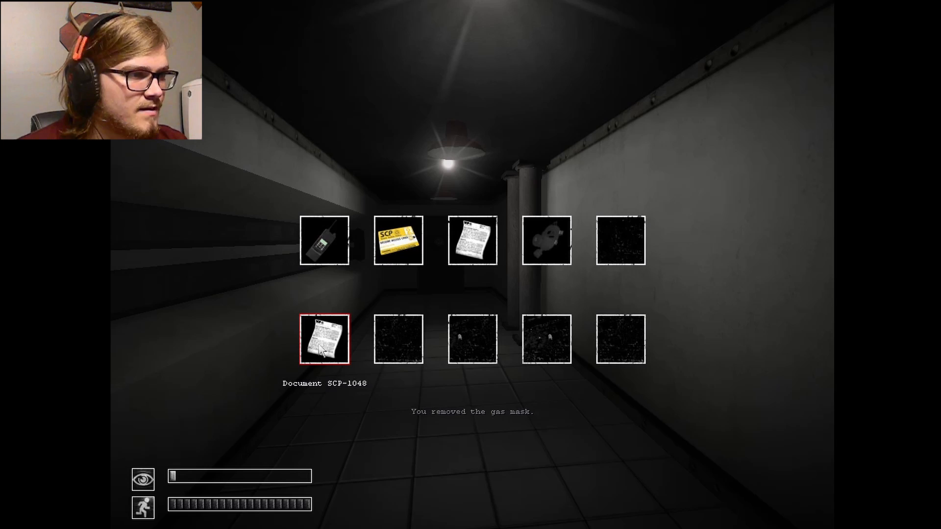
pyautogui.click(324, 339)
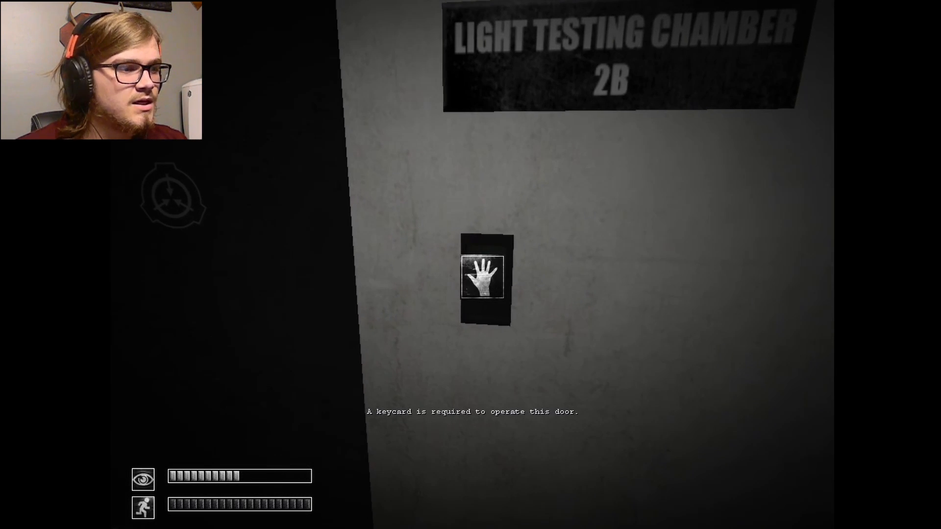
# Walk through the corridor into the dim room with the grated wall and doorway ahead.
pyautogui.click(483, 280)
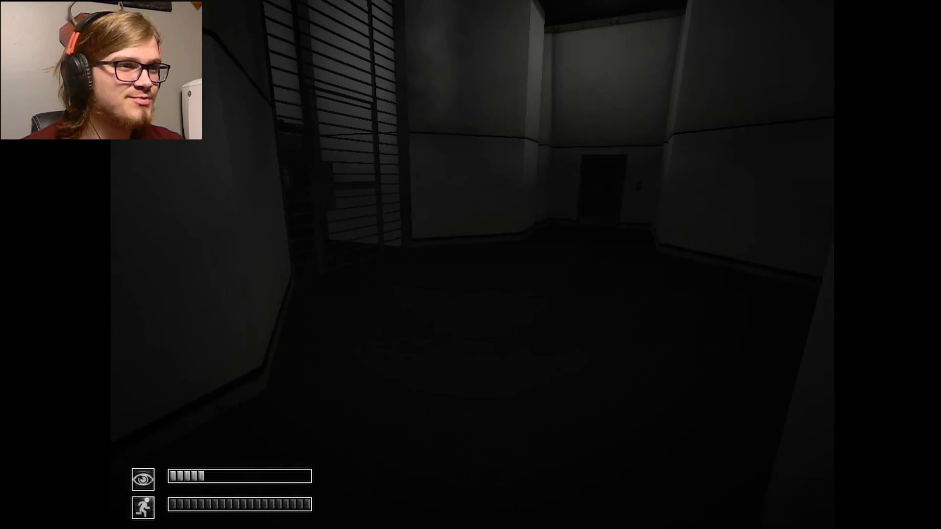
# Pause the game, view the Graphics options, go back and resume play in the lit corridor.
pyautogui.press('Escape')
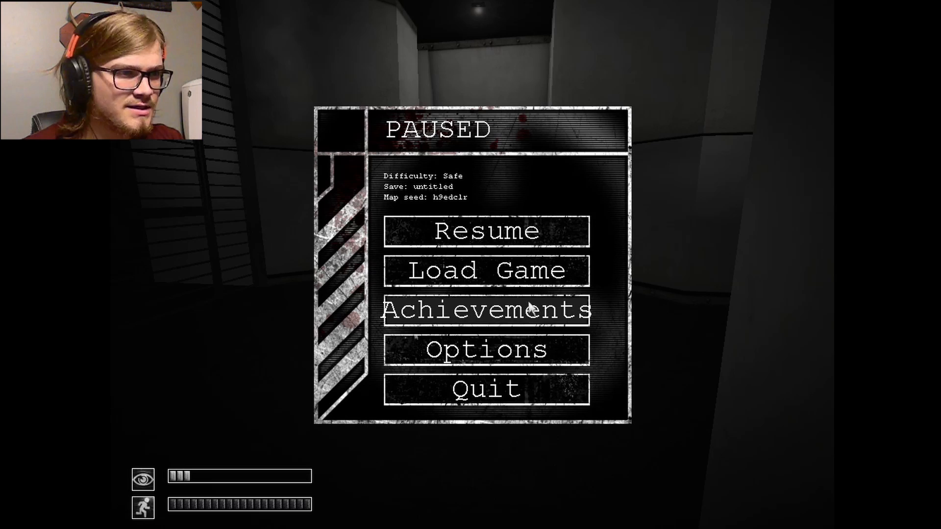
pyautogui.click(485, 349)
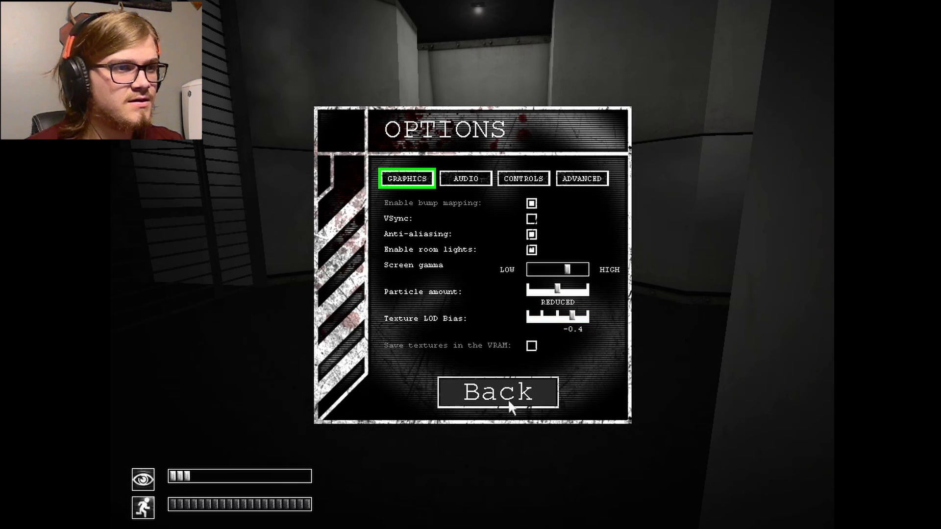
pyautogui.click(498, 392)
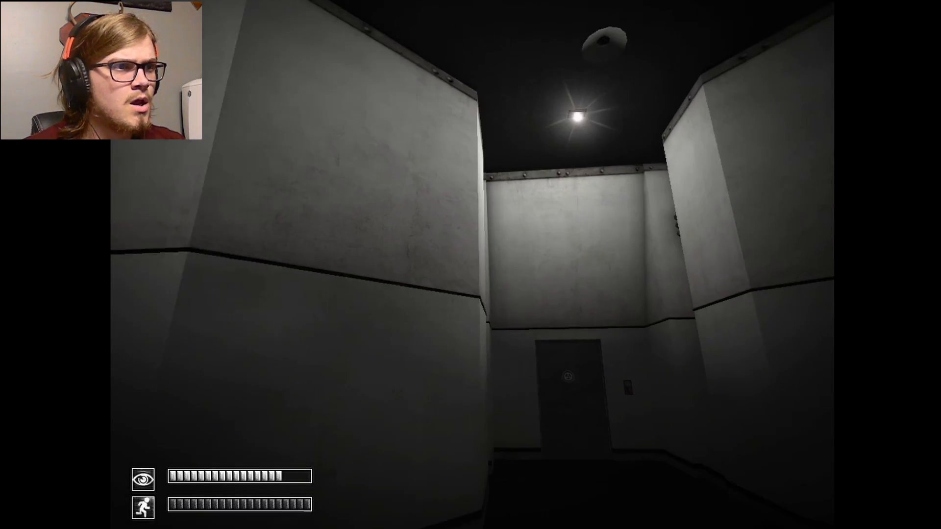
# Walk through the facility, press the wall panel button and continue to the next door.
pyautogui.press('w')
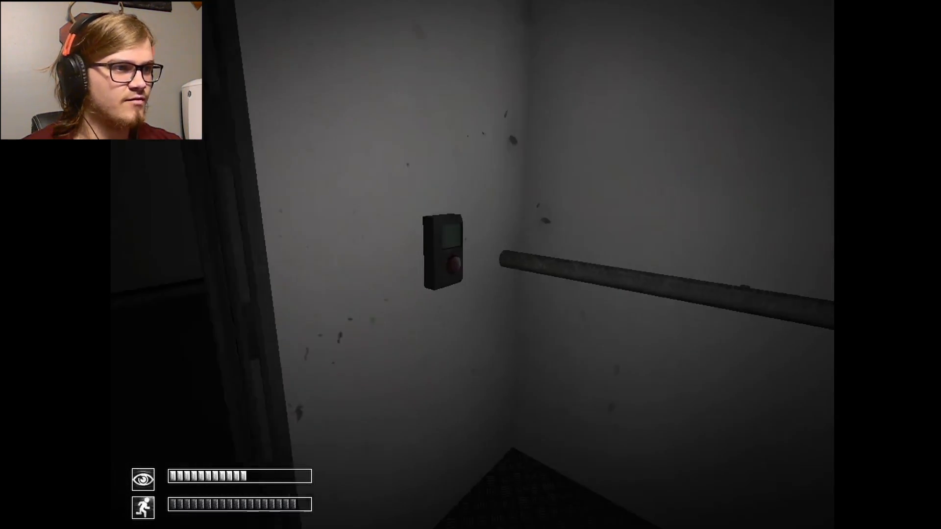
pyautogui.click(446, 257)
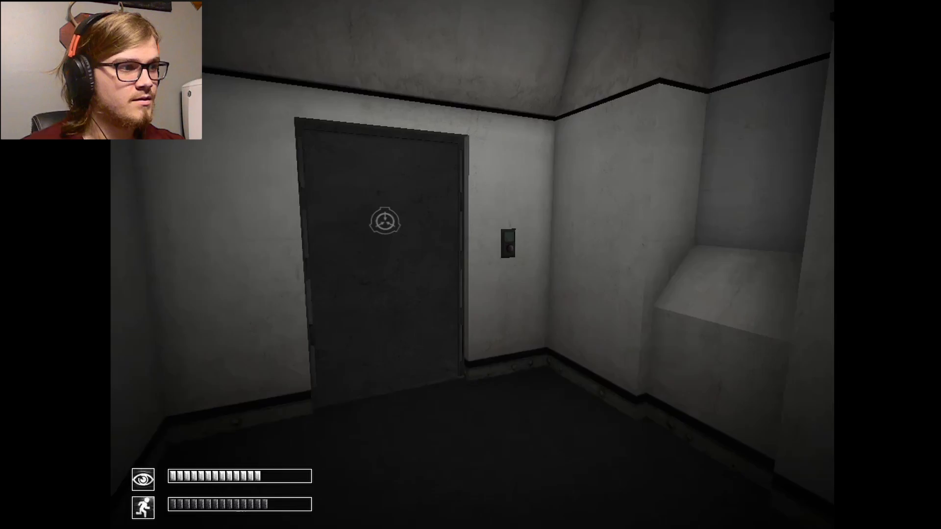
pyautogui.press('w')
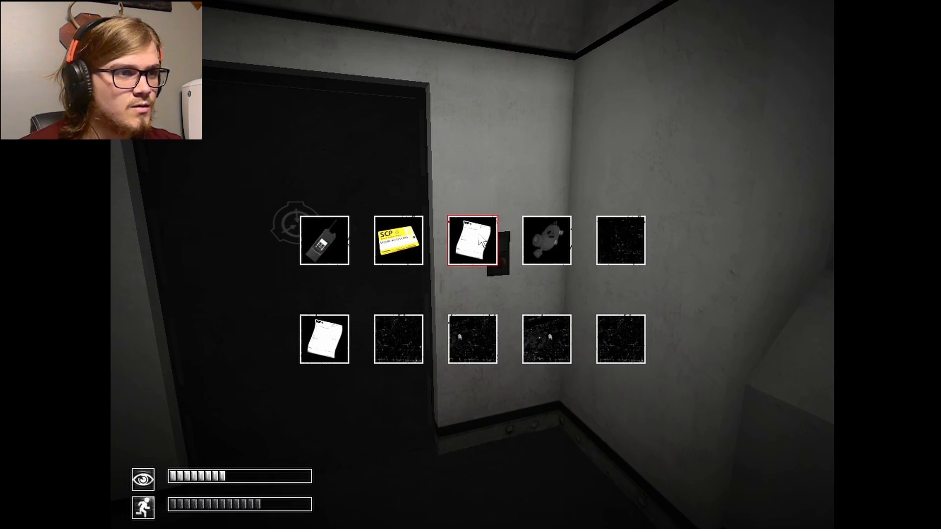
pyautogui.click(472, 241)
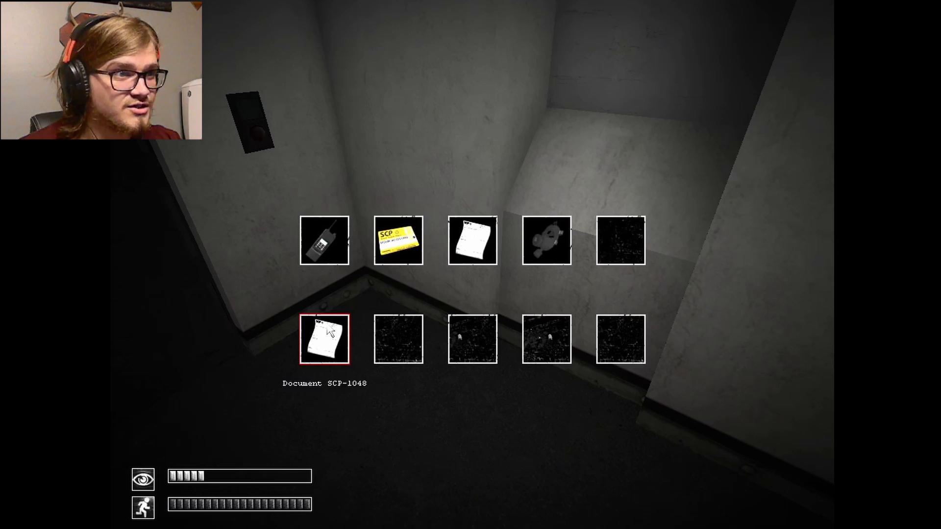
pyautogui.click(324, 338)
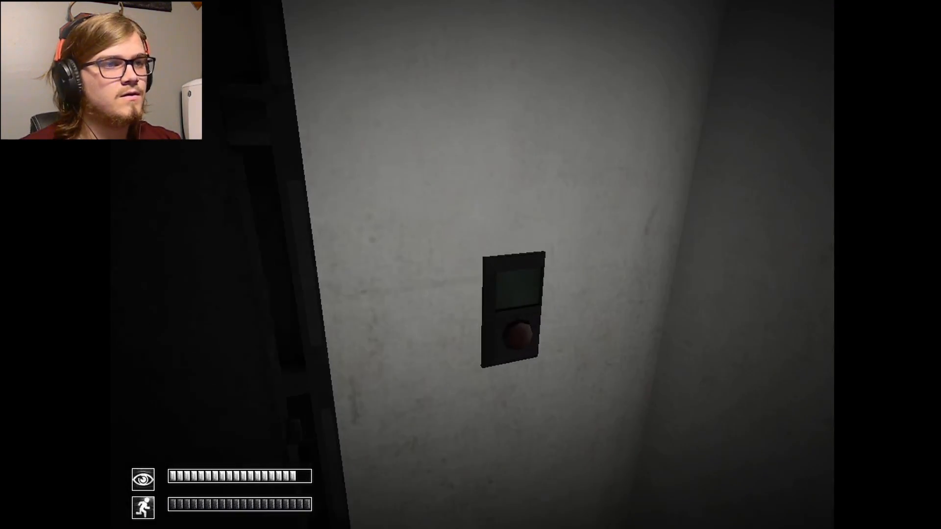
# Open three doors via door controls and the card reader, reaching the empty storage shelf.
pyautogui.click(512, 327)
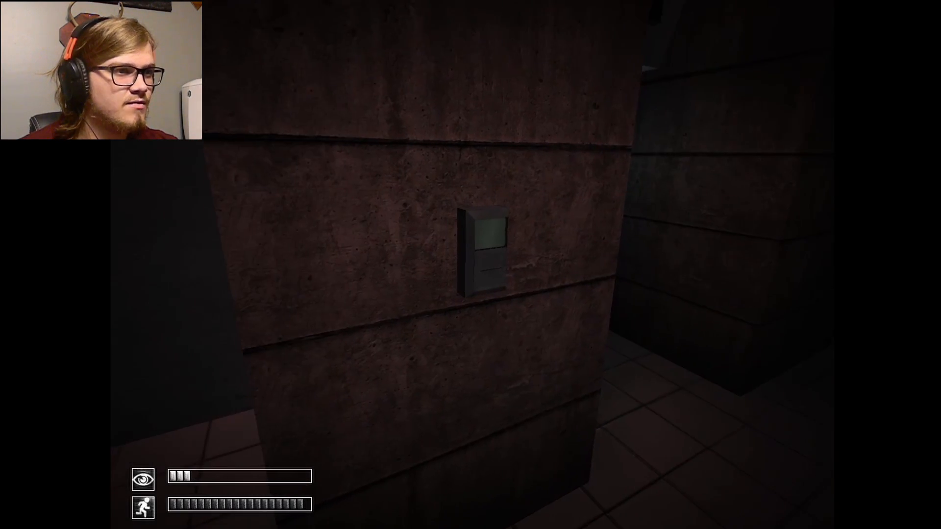
pyautogui.click(483, 251)
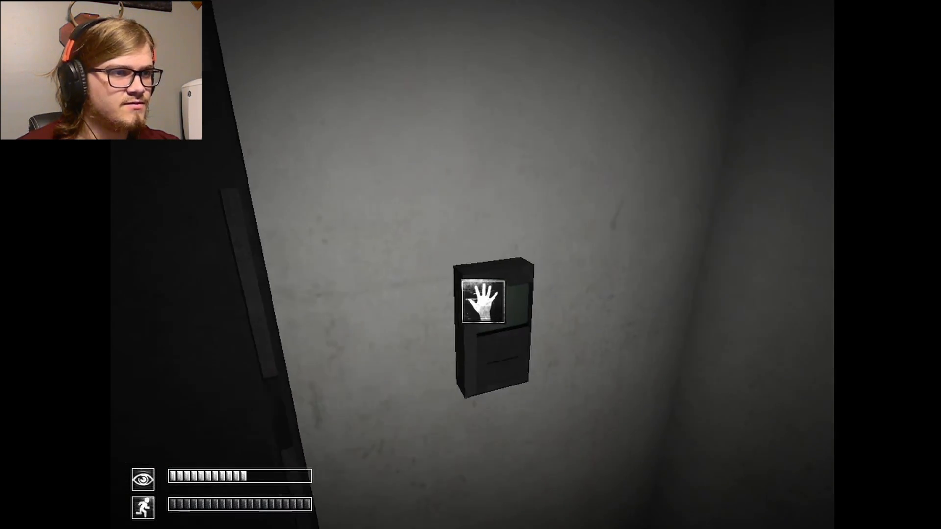
pyautogui.click(491, 300)
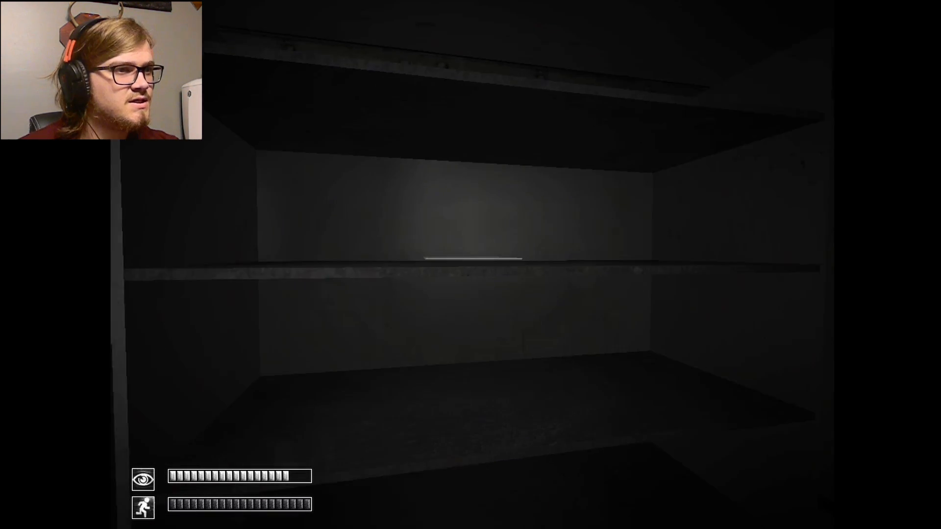
# Read Document SCP-939 from the inventory, then pick up the paper lying on the floor.
pyautogui.press('tab')
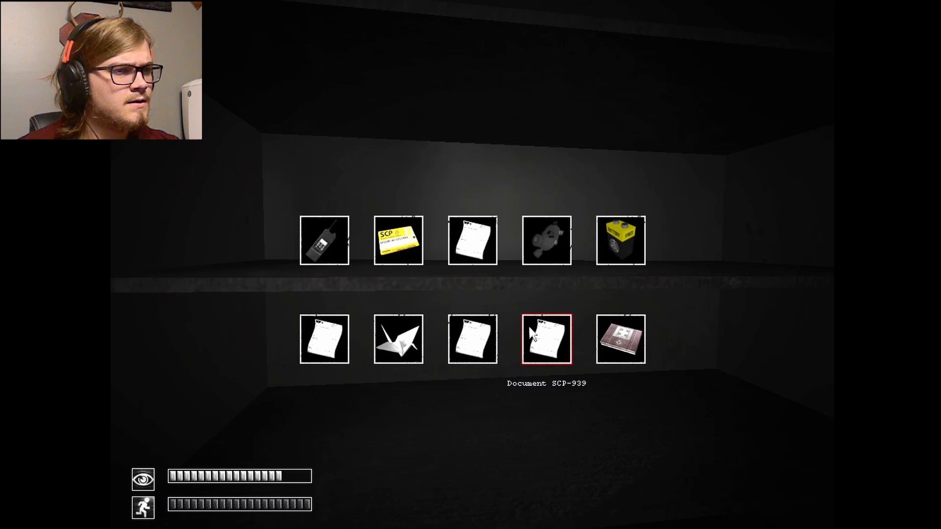
pyautogui.click(545, 338)
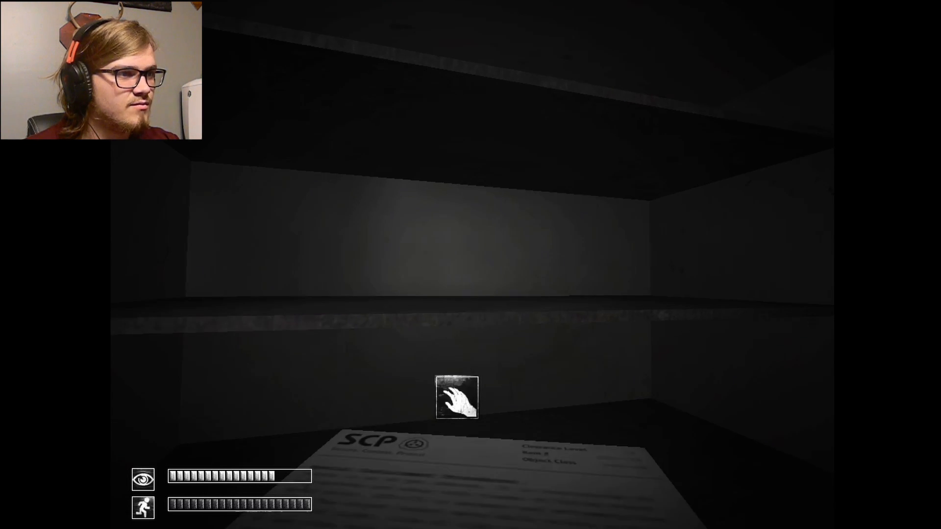
pyautogui.click(456, 397)
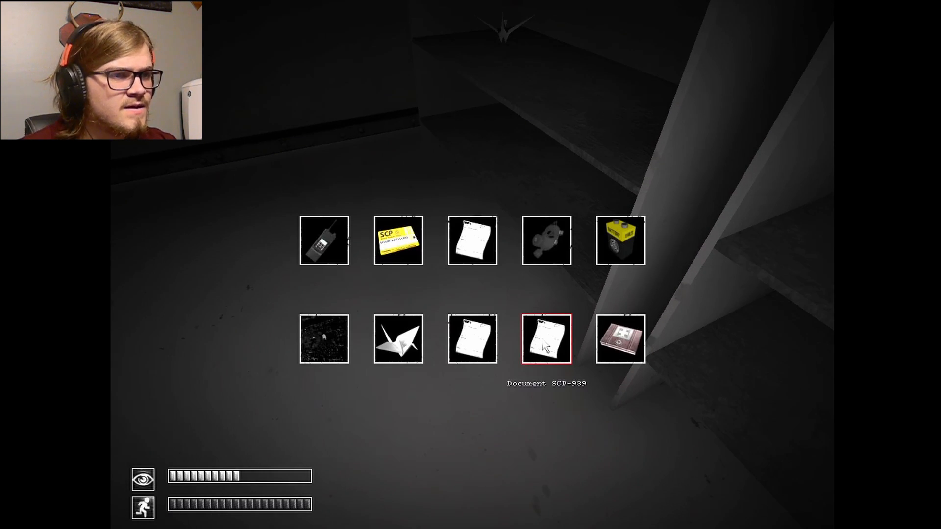
# Read Document SCP-939 again, look over the carried items and head into the tiled corridor.
pyautogui.click(546, 339)
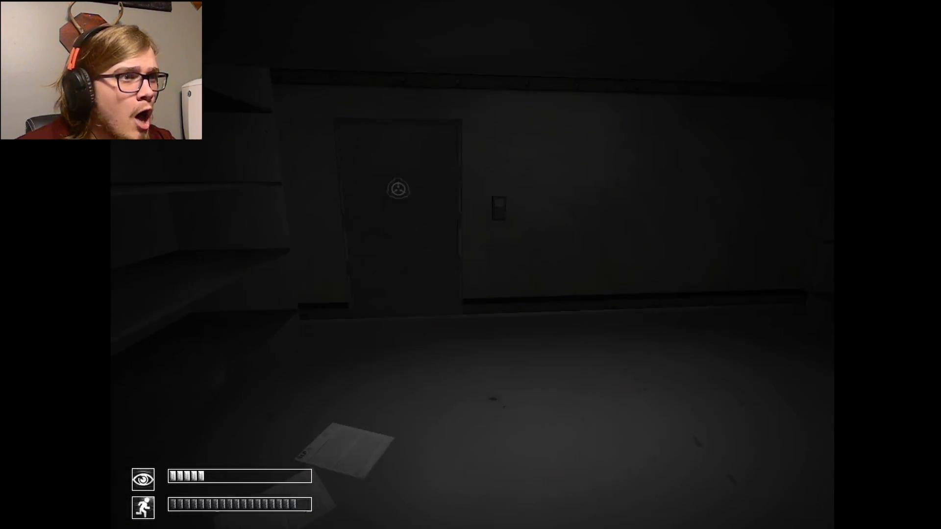
pyautogui.press('tab')
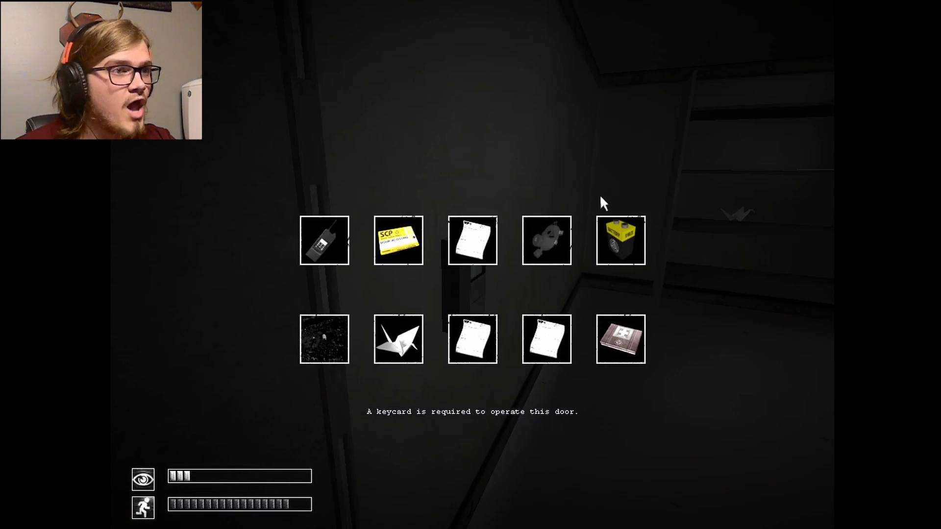
pyautogui.click(397, 241)
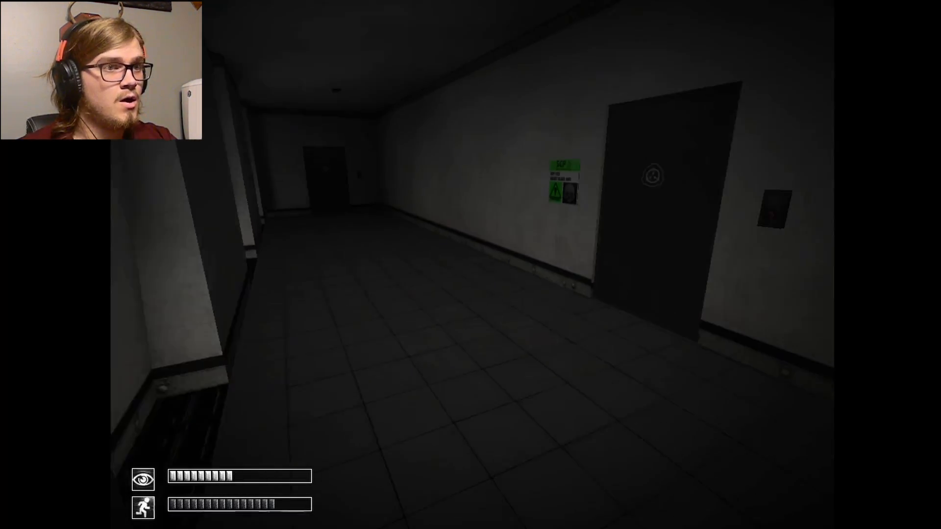
# Walk the hallways until standing at the wall button panel in the dark passage.
pyautogui.press('w')
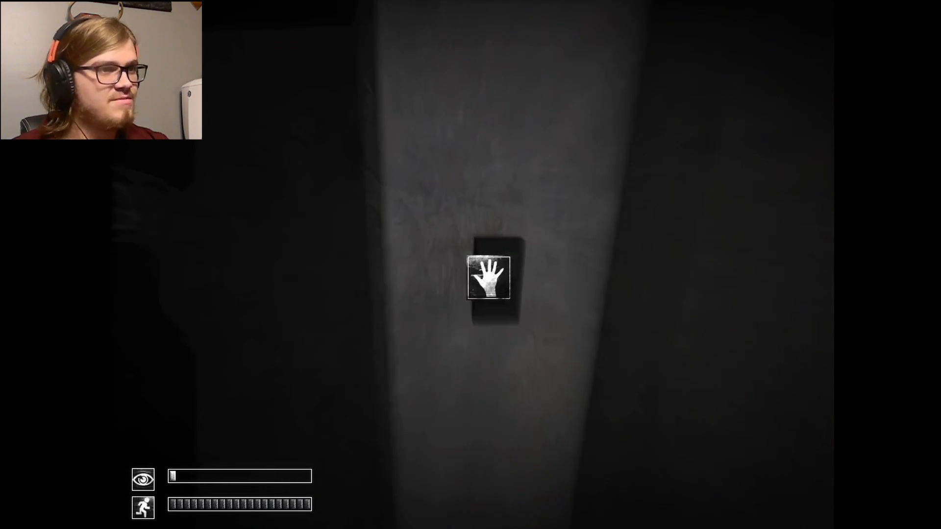
# Press the wall button, enter the metal-floored tunnel and view the Blood-stained Note in the inventory.
pyautogui.click(487, 278)
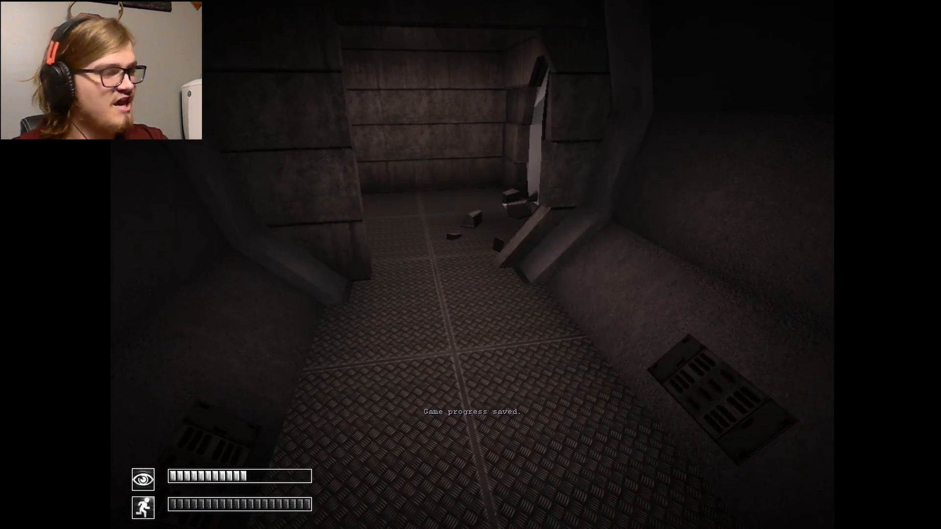
pyautogui.press('tab')
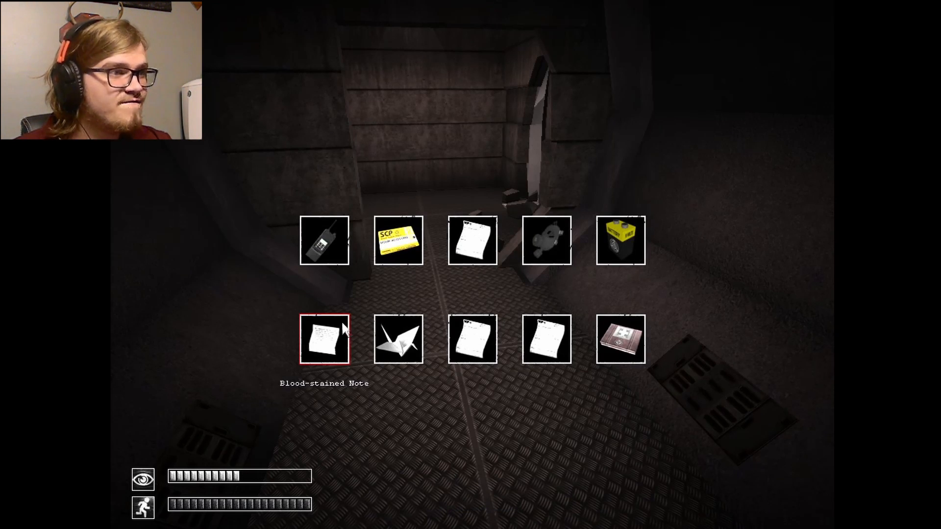
# Read the Blood-stained Note, then leave the tunnel for the elevator room carrying Document SCP-079.
pyautogui.click(323, 338)
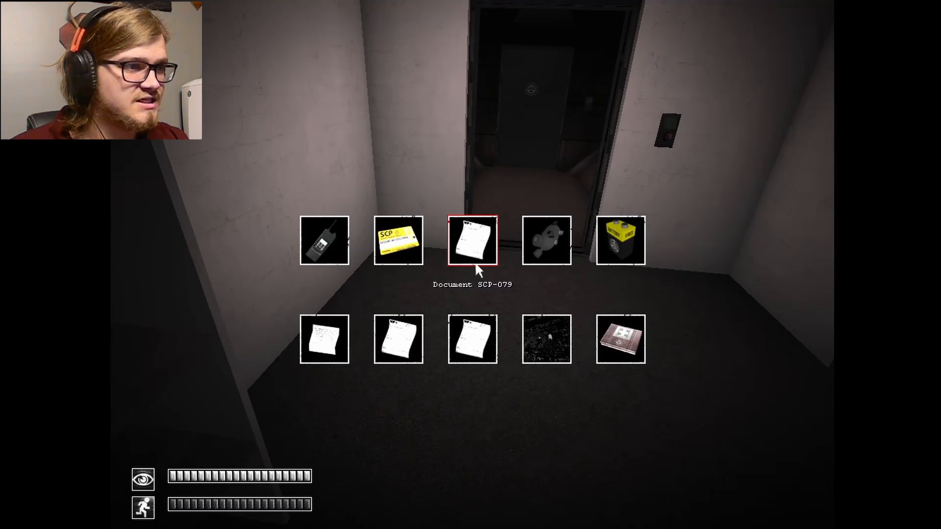
# Read Document SCP-079, then walk the corridor to the door with the SCP emblem.
pyautogui.click(471, 241)
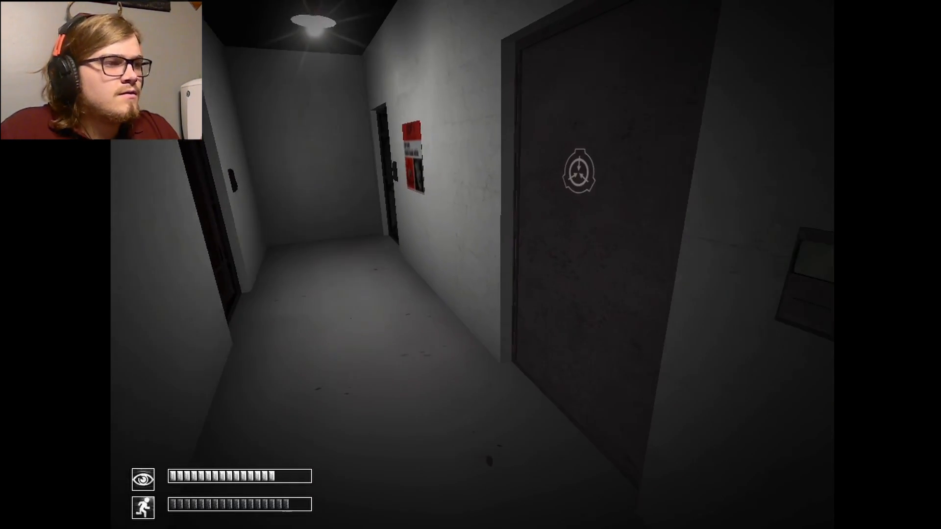
# Pick up the SCP-513 cowbell and bring up its document from the inventory.
pyautogui.press('tab')
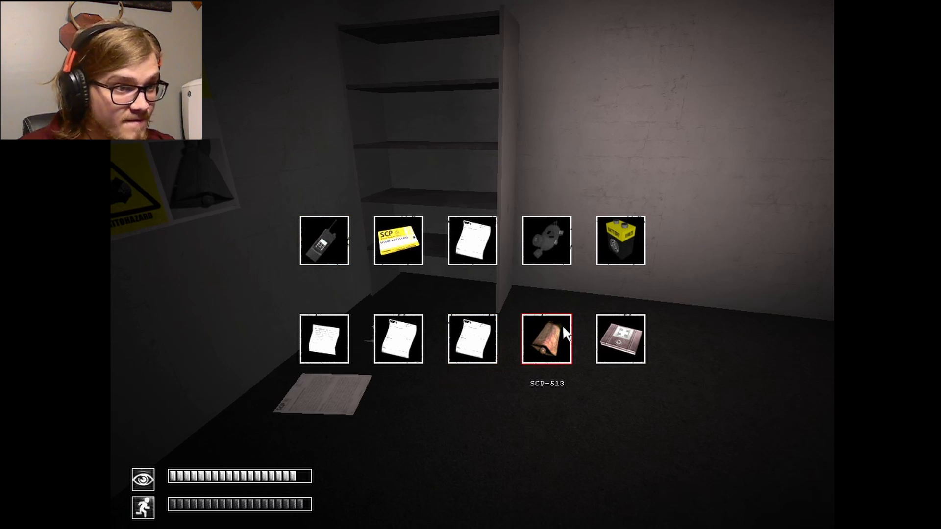
pyautogui.click(546, 339)
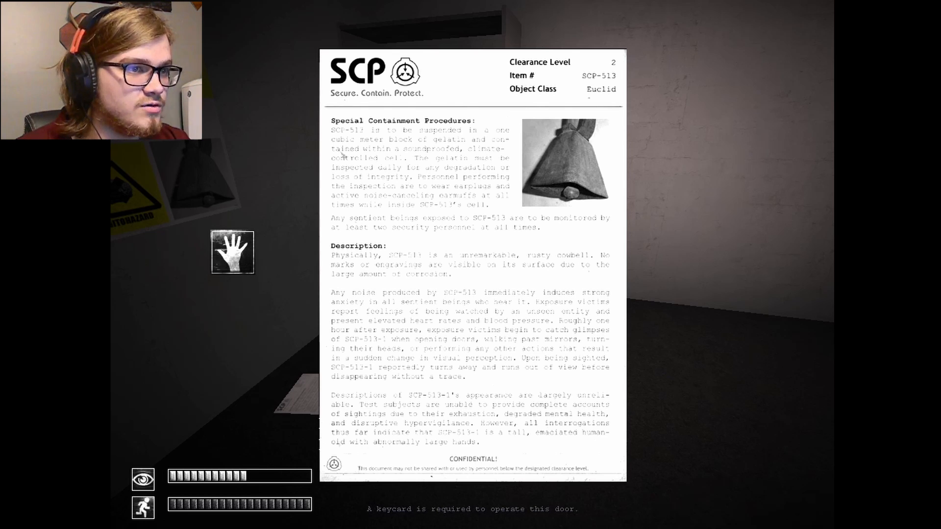
# Dismiss the document and apply the First Aid Kit from the inventory to heal.
pyautogui.press('escape')
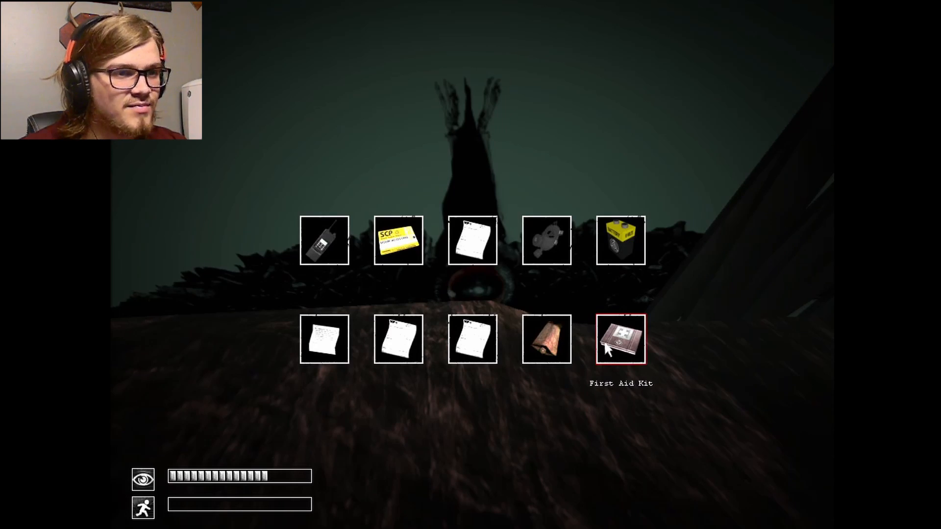
pyautogui.click(620, 339)
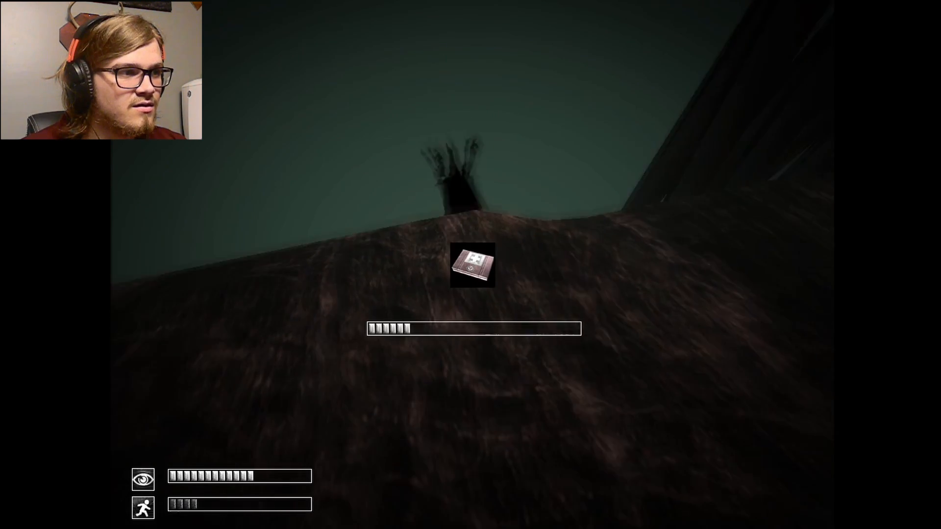